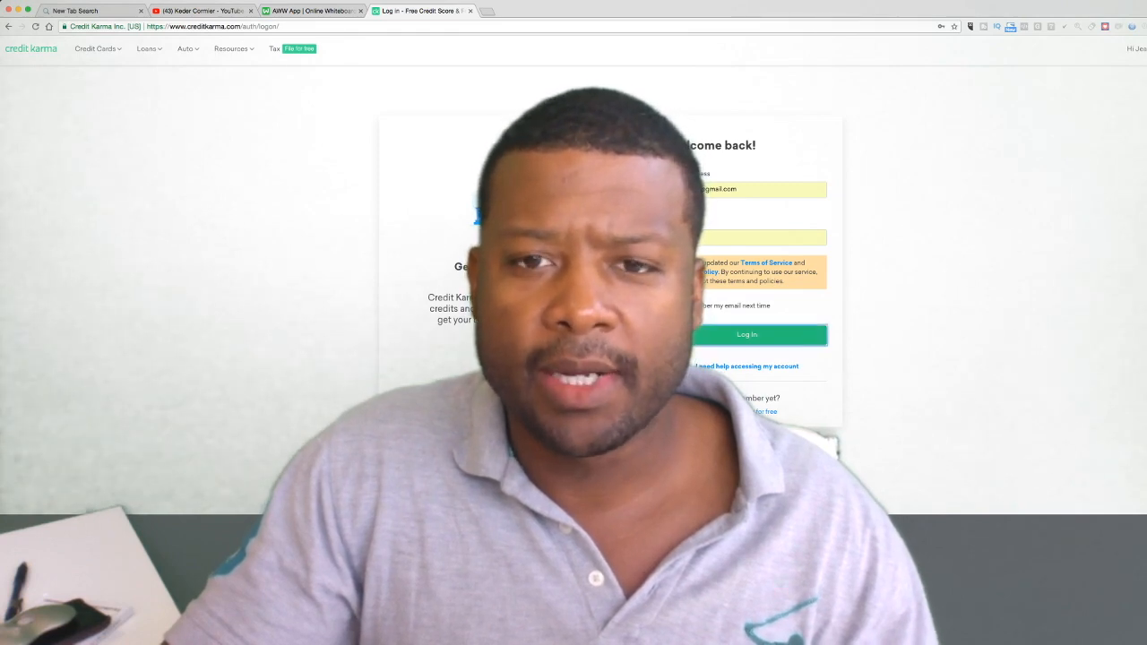
Log in to Credit Karma to show the 706 score dashboard, then switch to the whiteboard.
{"action": "left_click", "coordinate": [746, 334]}
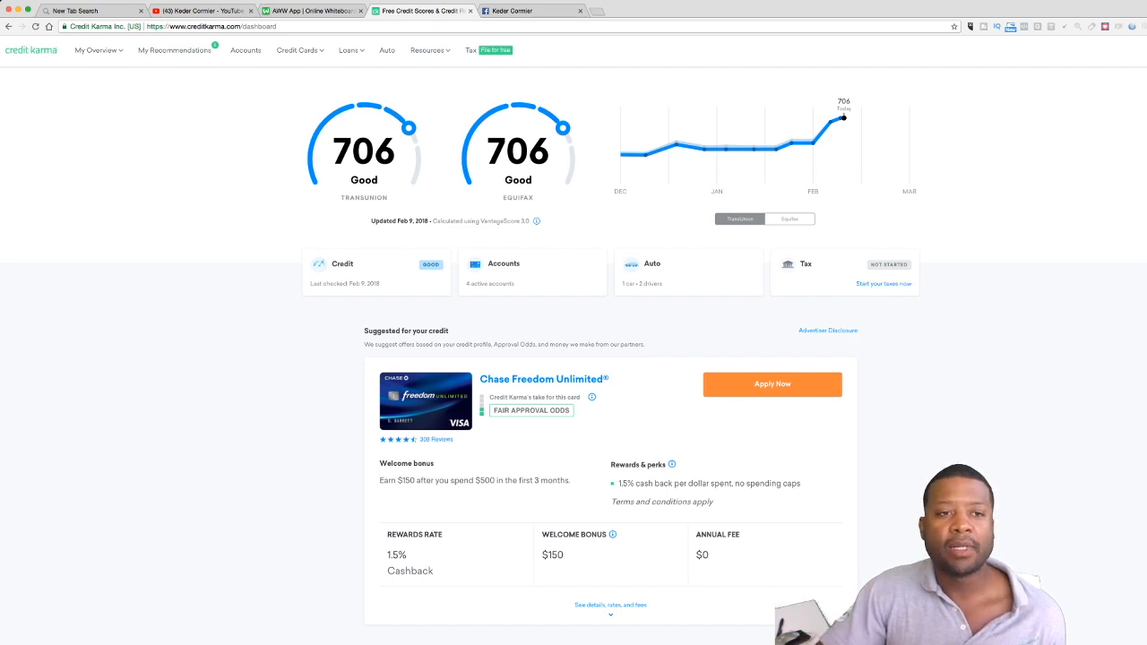
{"action": "left_click", "coordinate": [312, 11]}
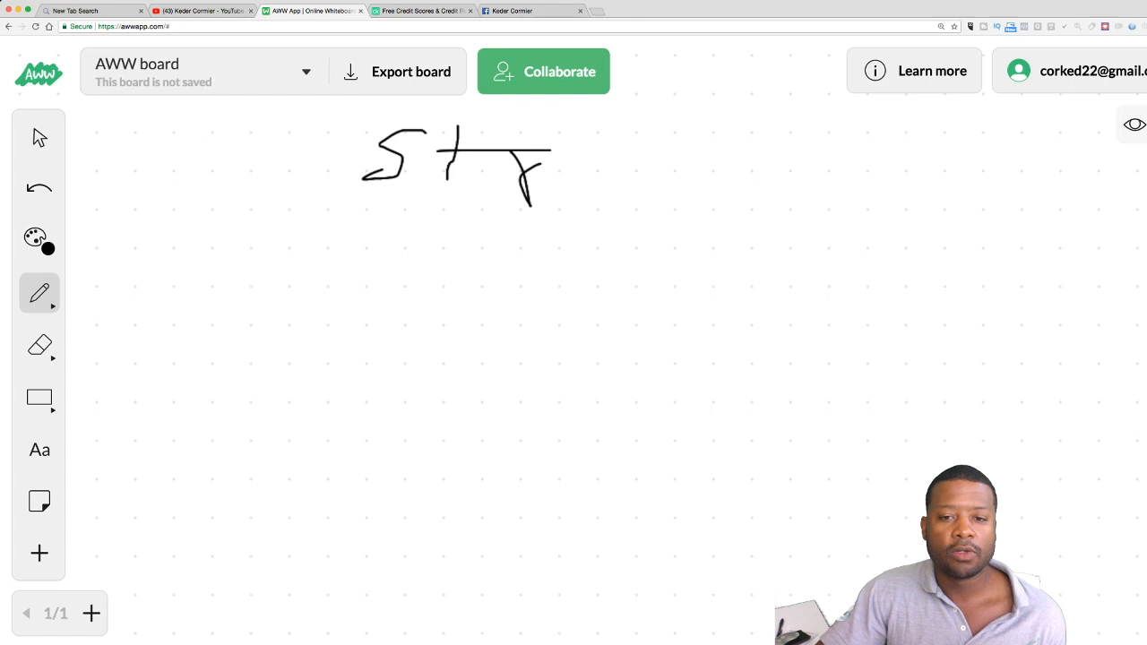
Handwrite 'Strategy', 'Credit' before it and '700+', with a long underline beneath.
{"action": "left_click_drag", "start_coordinate": [596, 148], "coordinate": [649, 184]}
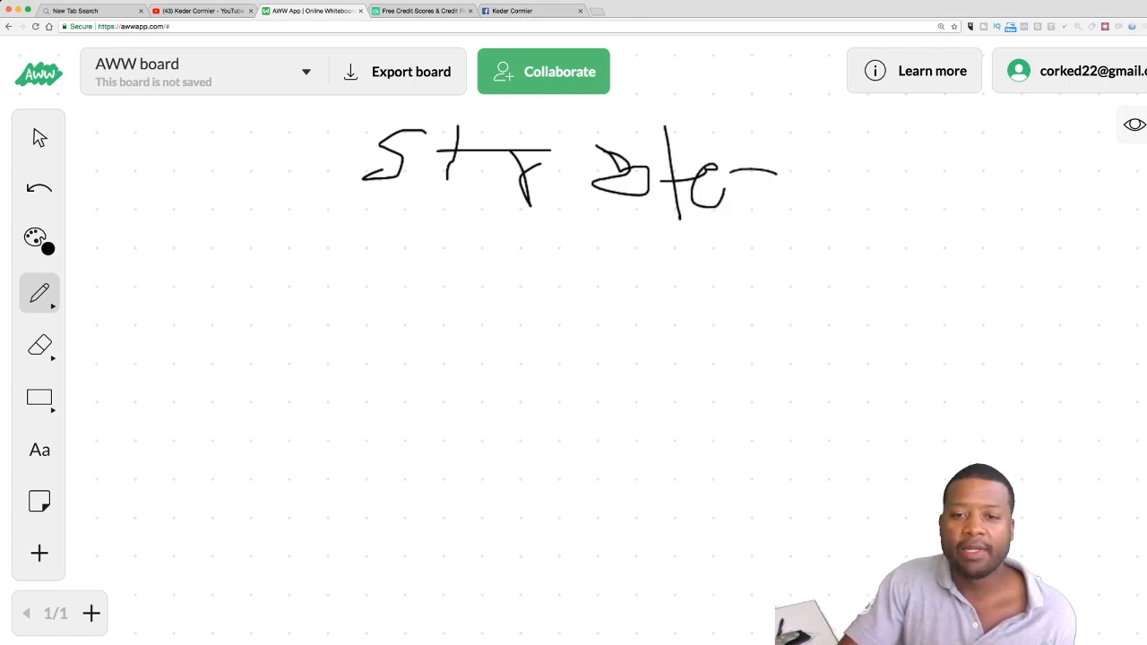
{"action": "left_click_drag", "start_coordinate": [717, 188], "coordinate": [855, 215]}
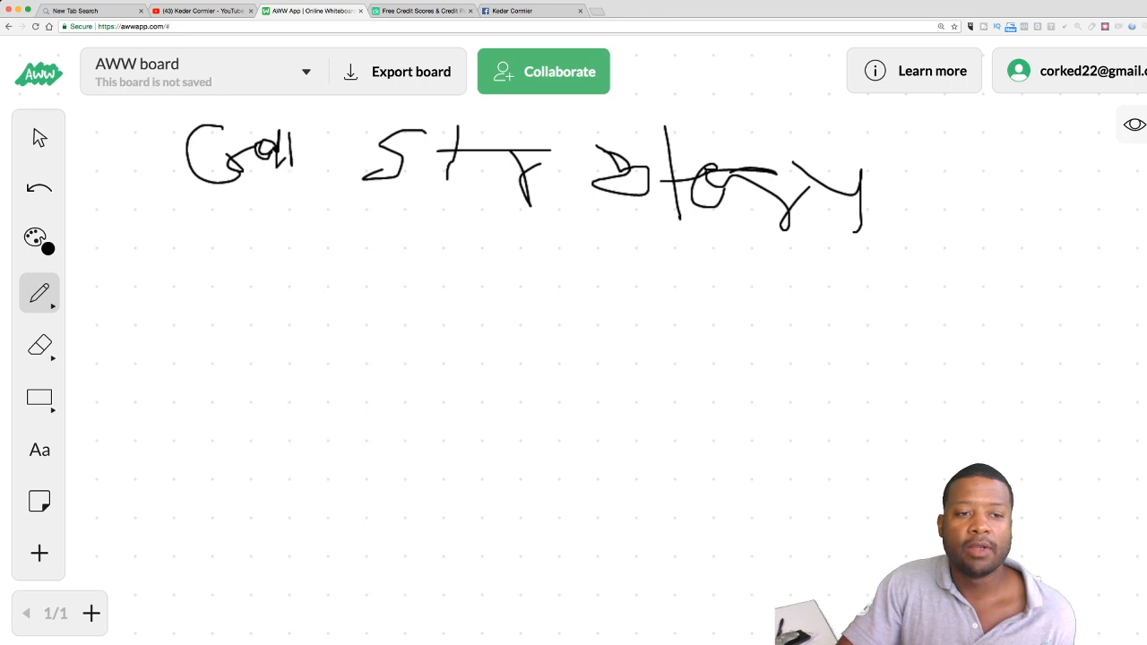
{"action": "left_click_drag", "start_coordinate": [184, 202], "coordinate": [339, 202]}
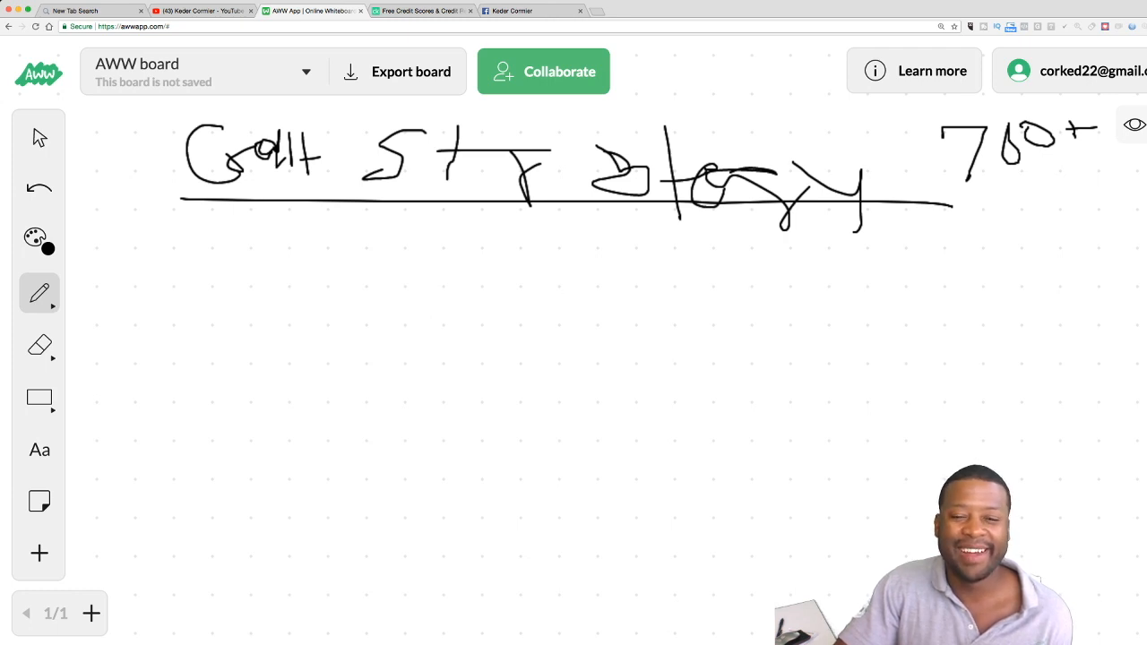
{"action": "left_click_drag", "start_coordinate": [954, 206], "coordinate": [1017, 203]}
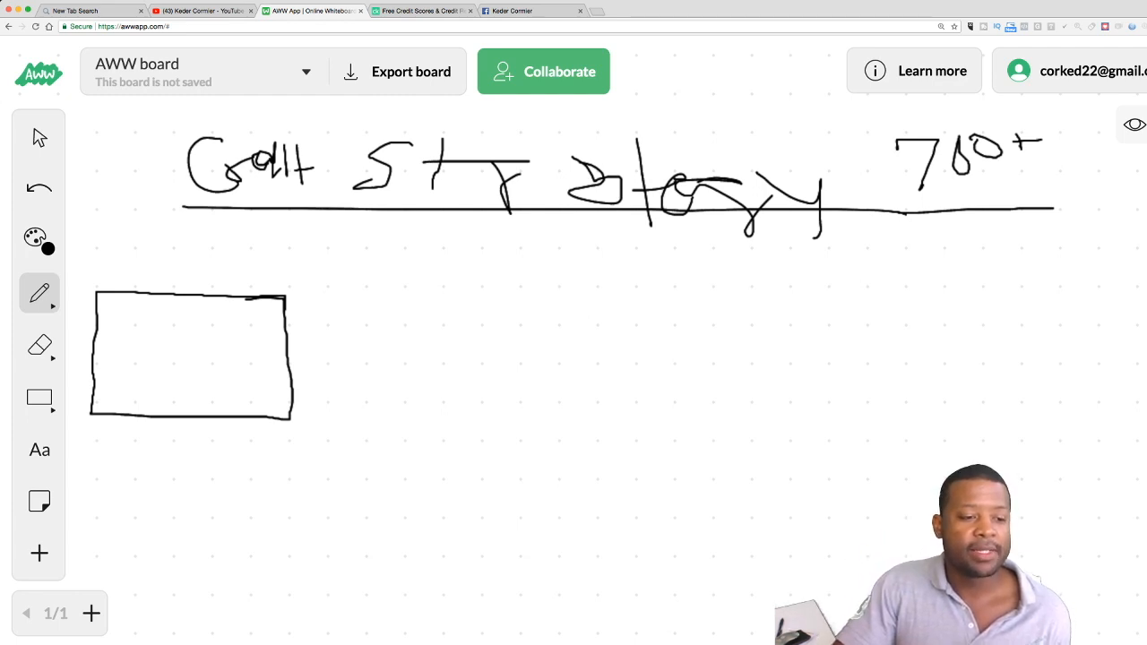
Write a large 'SK' in the first box with a smaller word below it.
{"action": "left_click_drag", "start_coordinate": [157, 331], "coordinate": [197, 376]}
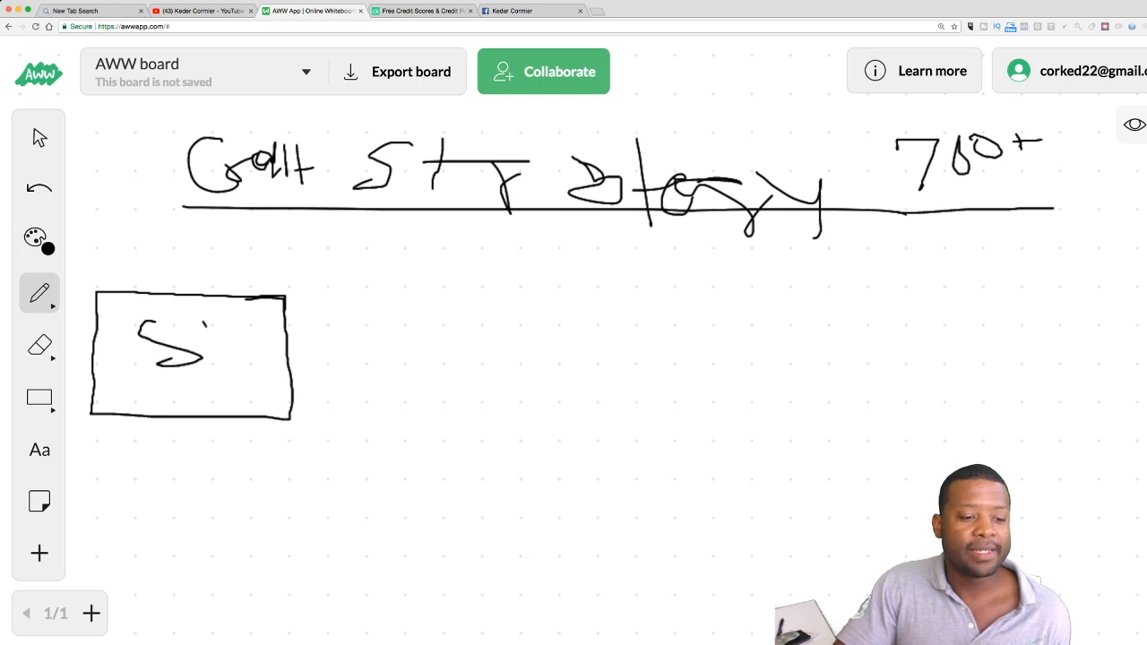
{"action": "left_click_drag", "start_coordinate": [202, 323], "coordinate": [219, 359]}
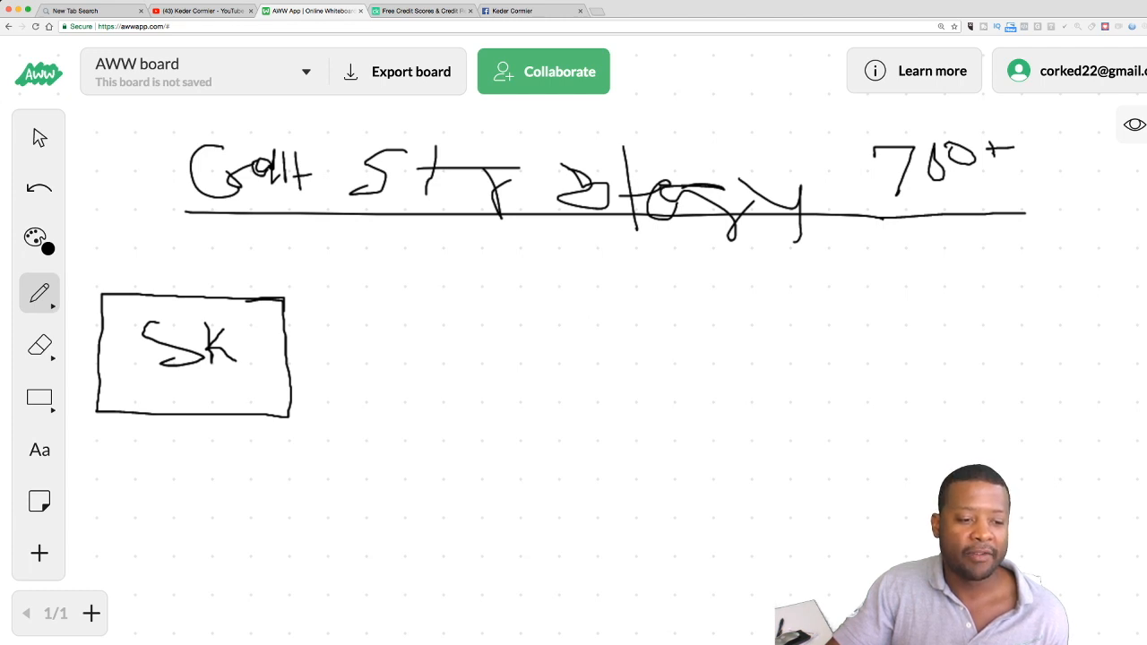
{"action": "left_click_drag", "start_coordinate": [184, 394], "coordinate": [197, 407]}
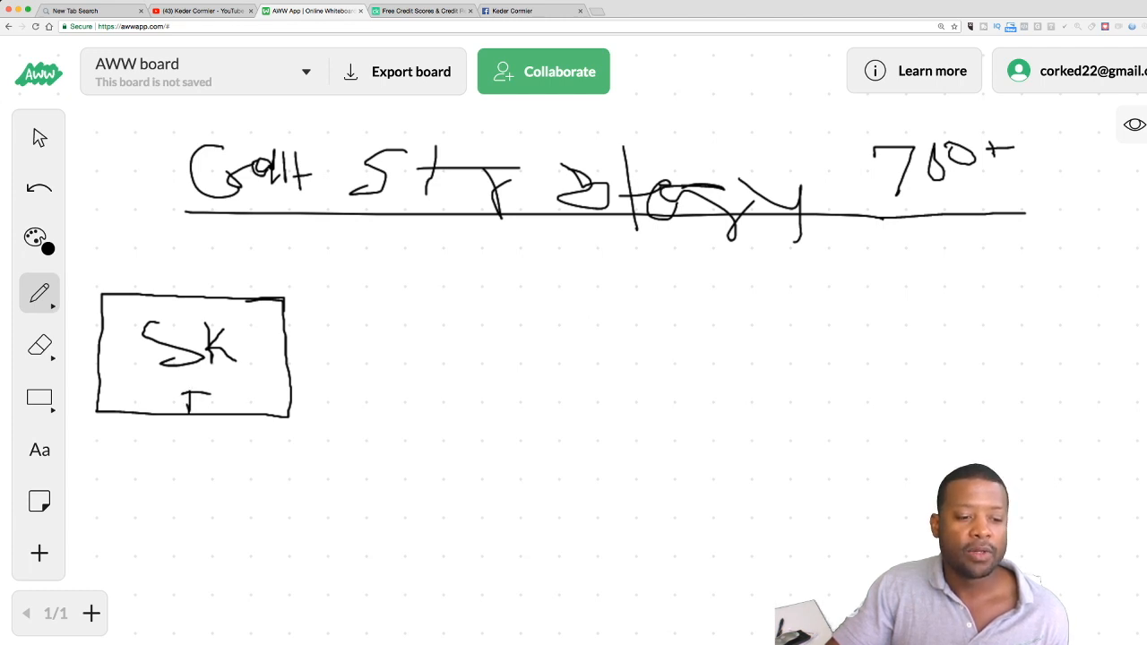
{"action": "left_click_drag", "start_coordinate": [201, 394], "coordinate": [215, 412]}
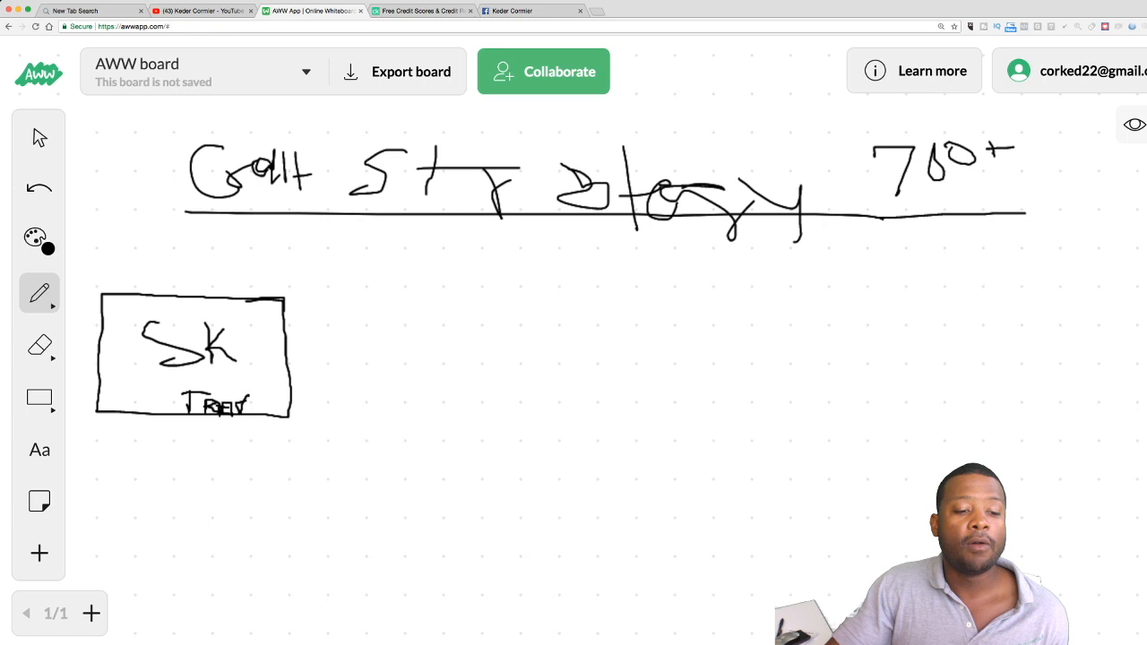
Add 'Traffic' and a '$/A3' note to the SK box, plus an arrow to a second box.
{"action": "left_click_drag", "start_coordinate": [250, 403], "coordinate": [269, 402]}
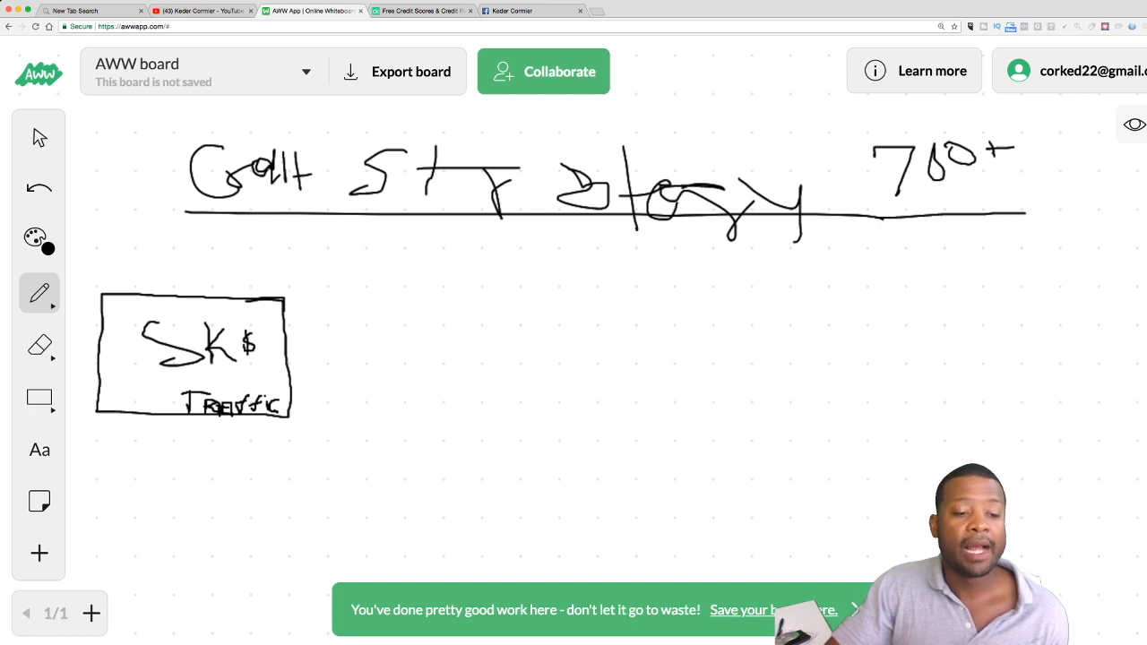
{"action": "left_click_drag", "start_coordinate": [246, 345], "coordinate": [260, 350]}
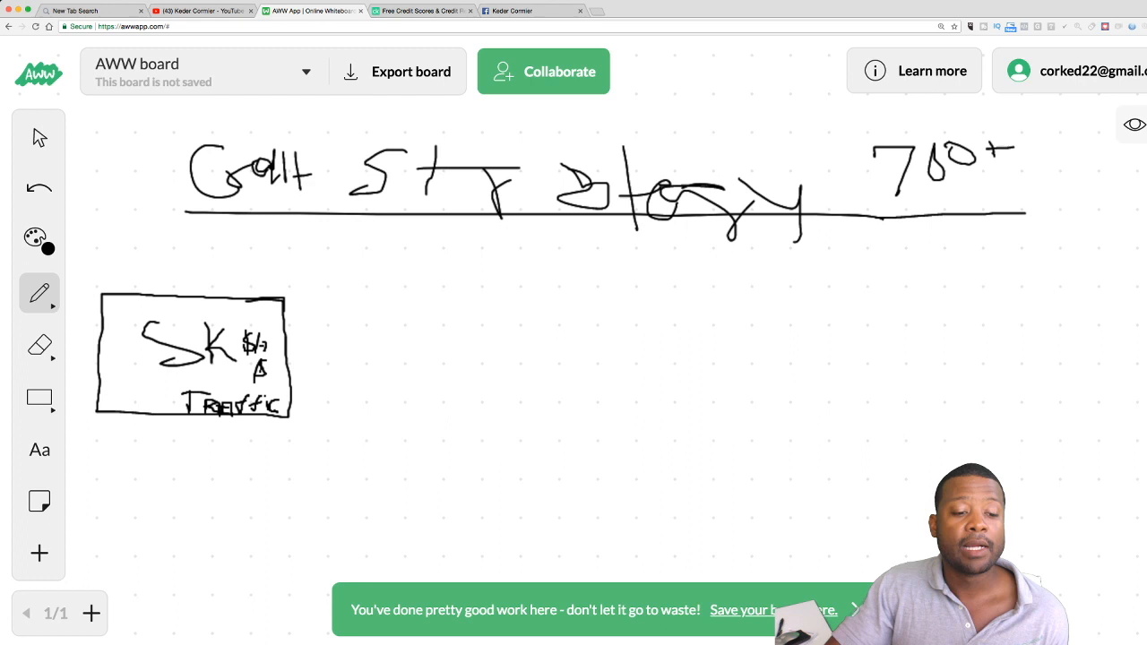
{"action": "left_click_drag", "start_coordinate": [263, 359], "coordinate": [273, 372]}
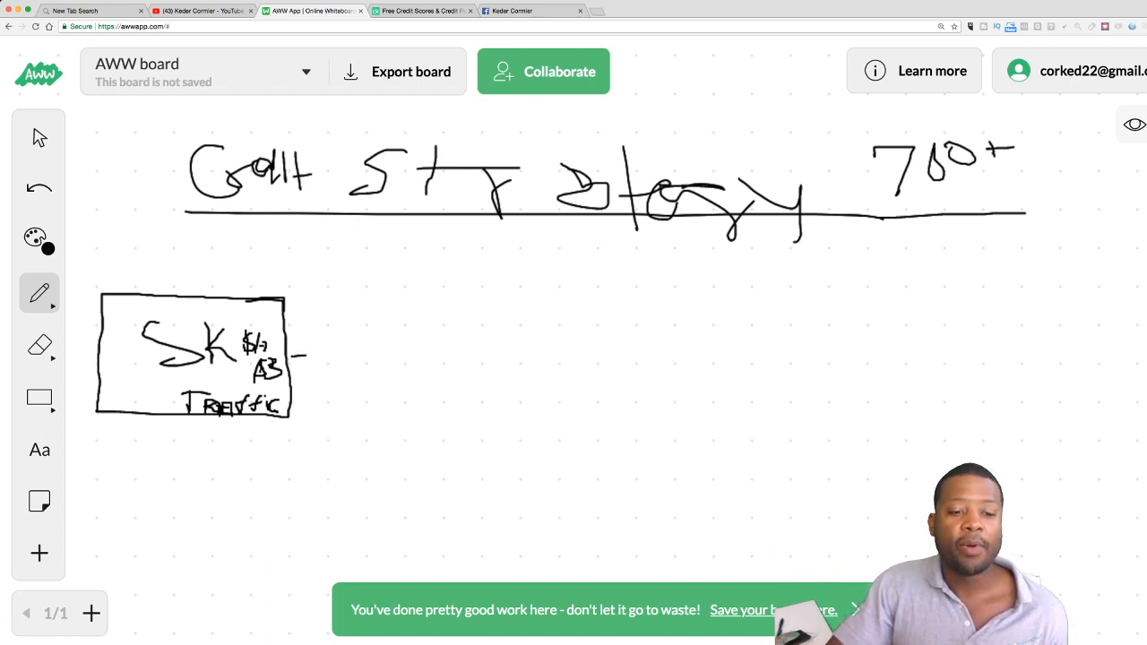
{"action": "left_click_drag", "start_coordinate": [305, 360], "coordinate": [381, 363]}
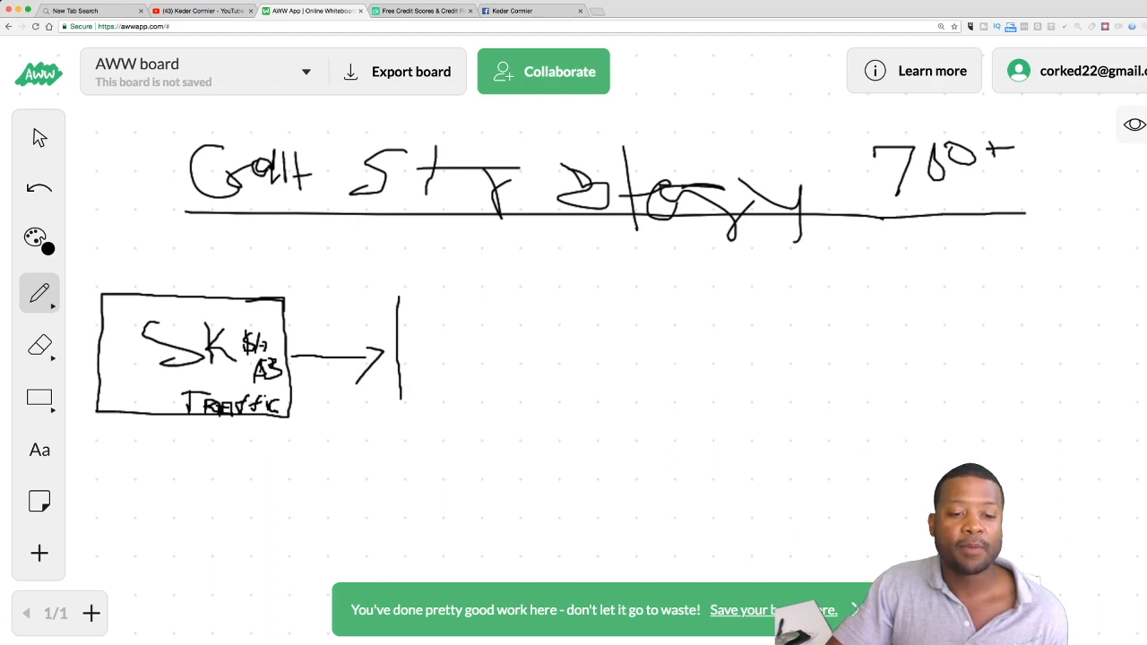
{"action": "left_click_drag", "start_coordinate": [401, 295], "coordinate": [556, 295]}
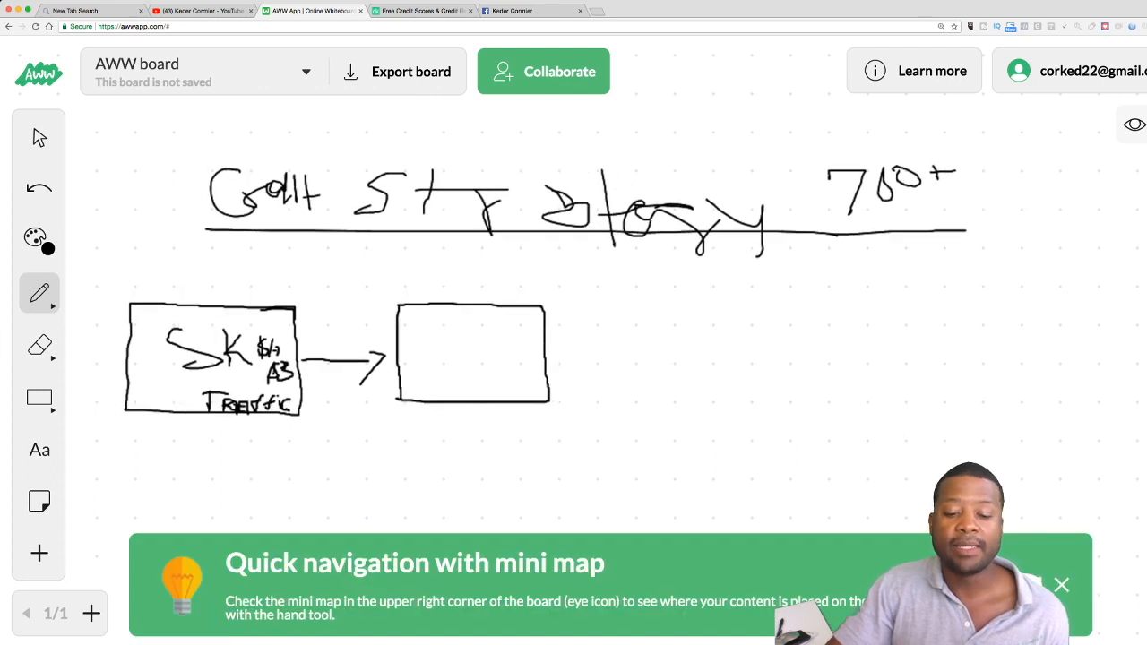
Dismiss the mini map tip and write 'secure card' above the second box with an 'M' inside.
{"action": "left_click", "coordinate": [1061, 585]}
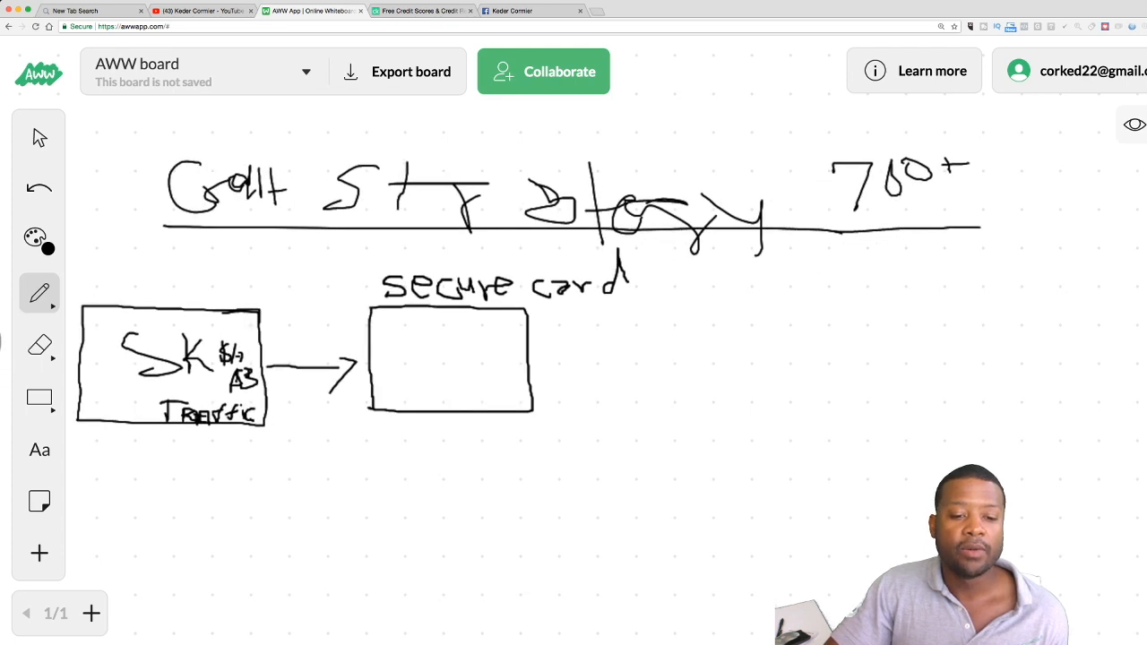
{"action": "left_click_drag", "start_coordinate": [385, 376], "coordinate": [392, 401]}
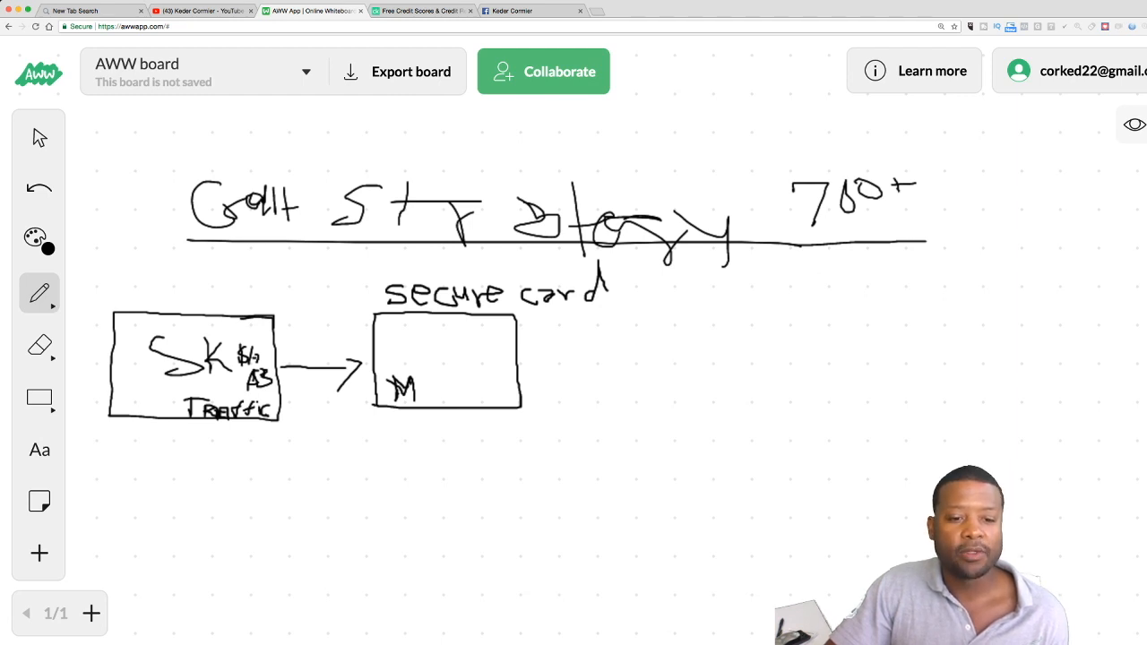
Draw an arrow from the secure card box to a third box.
{"action": "left_click_drag", "start_coordinate": [554, 361], "coordinate": [592, 359]}
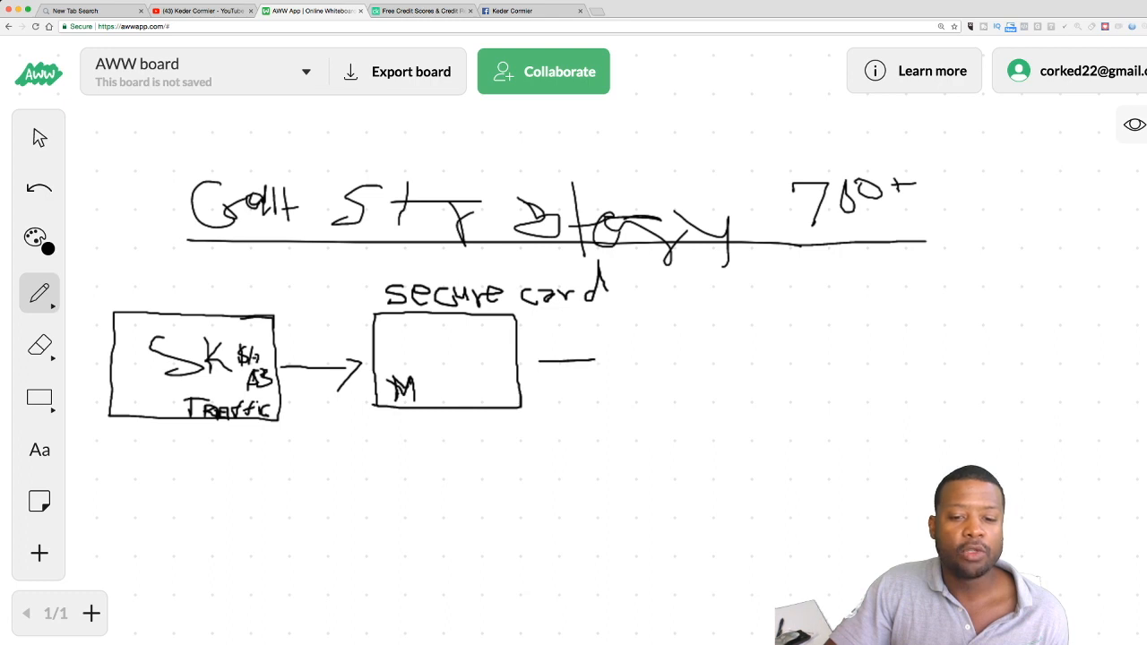
{"action": "left_click_drag", "start_coordinate": [537, 360], "coordinate": [667, 354]}
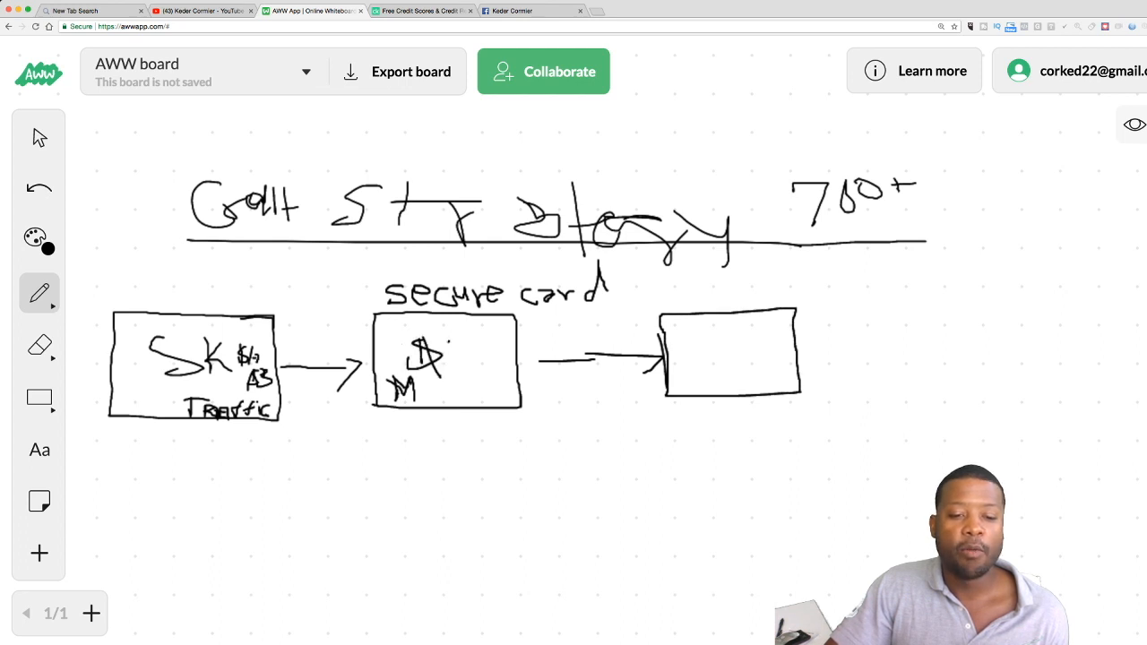
{"action": "left_click_drag", "start_coordinate": [448, 358], "coordinate": [493, 358]}
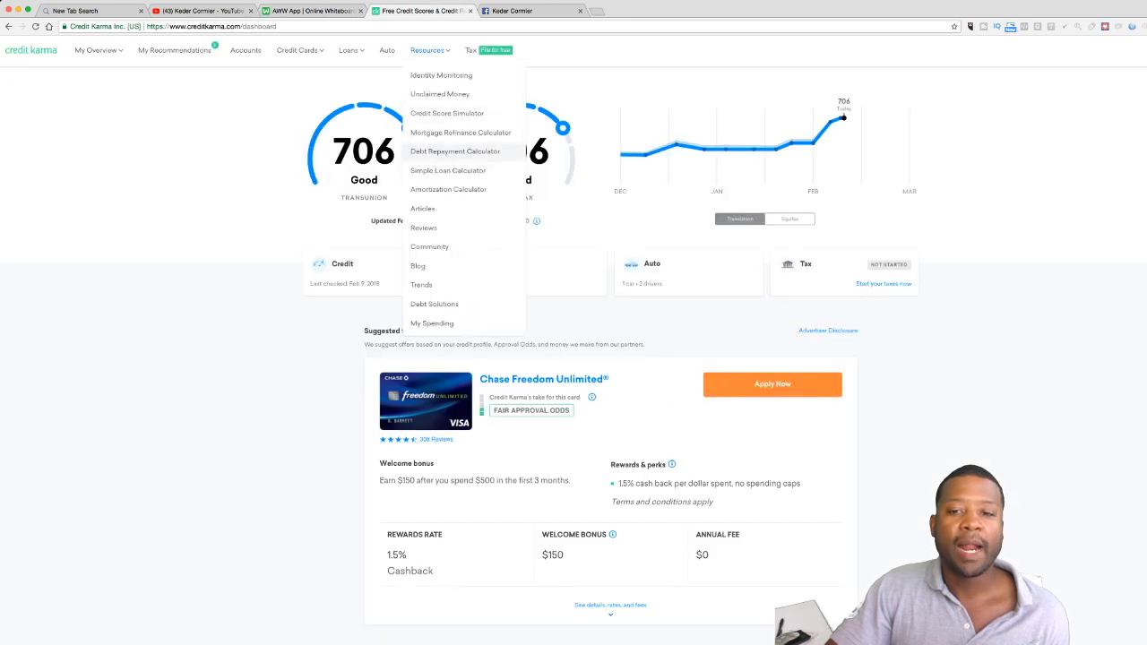
Close the Credit Karma Resources dropdown and switch back to the whiteboard.
{"action": "left_click", "coordinate": [430, 49]}
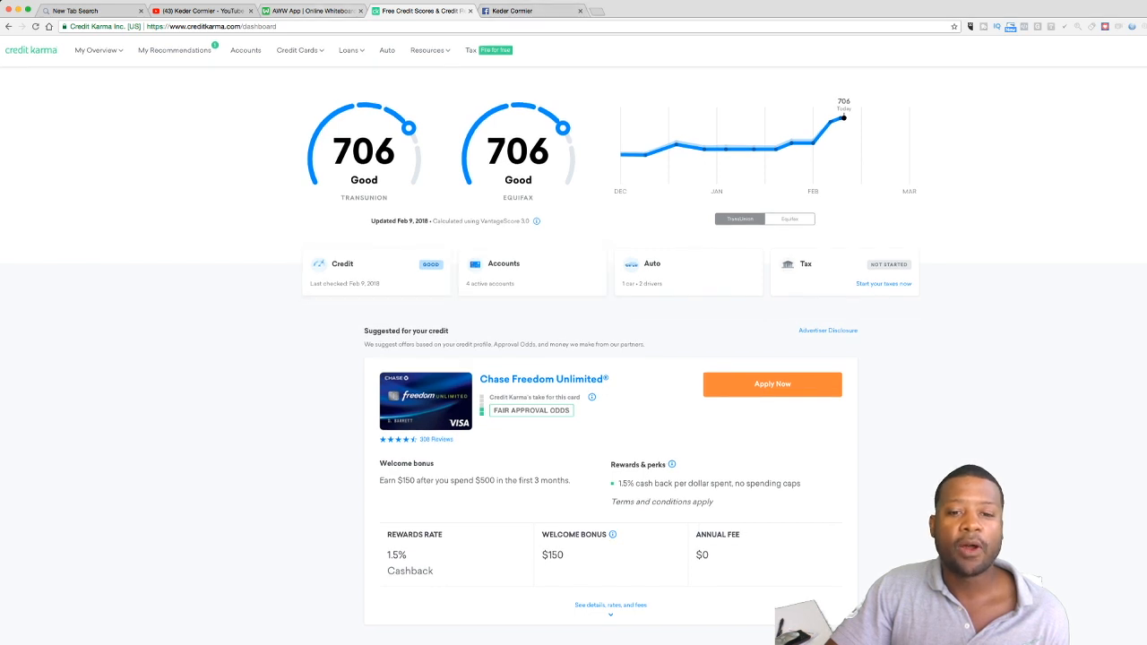
{"action": "left_click", "coordinate": [311, 10]}
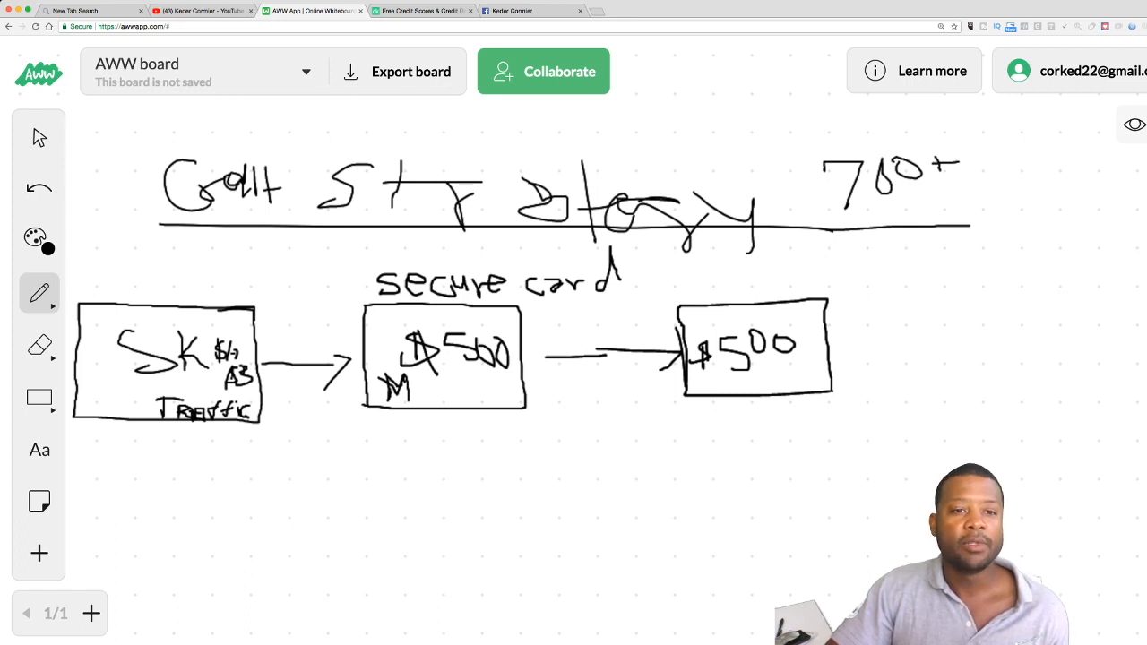
Switch to the Credit Karma tab to view the credit factors page.
{"action": "left_click", "coordinate": [421, 11]}
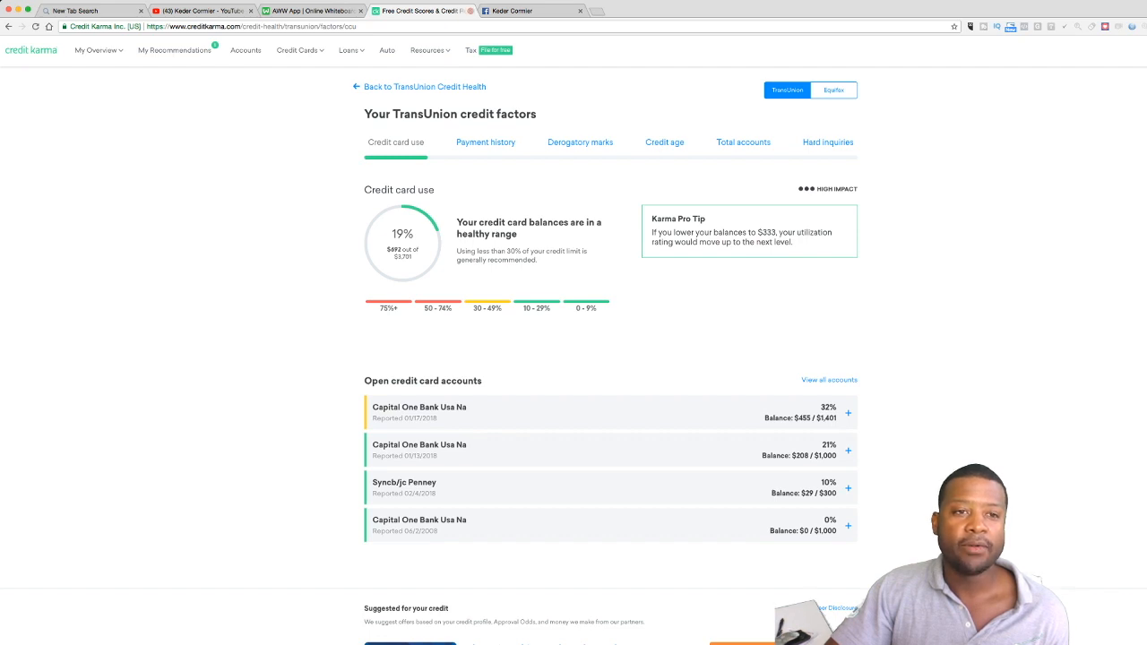
Return to the whiteboard showing the Credit Strategy 700+ diagram with its two $500 boxes.
{"action": "left_click", "coordinate": [311, 10]}
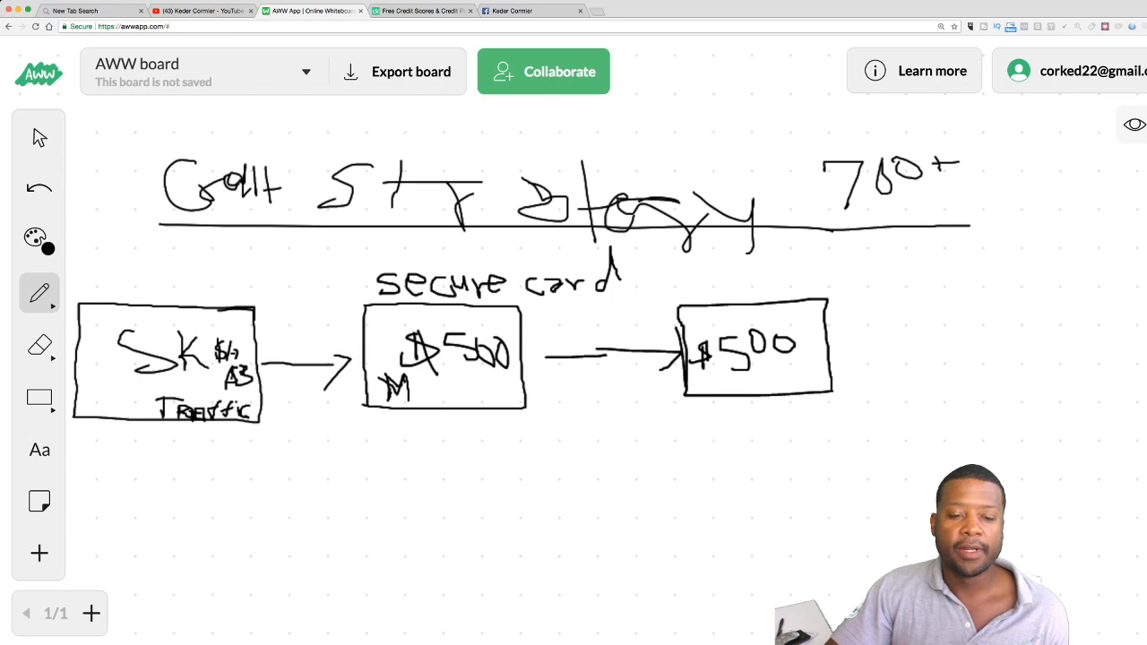
Draw a curve linking the $500 boxes, a jagged rising line, and 'OPM' below.
{"action": "left_click_drag", "start_coordinate": [425, 421], "coordinate": [501, 497]}
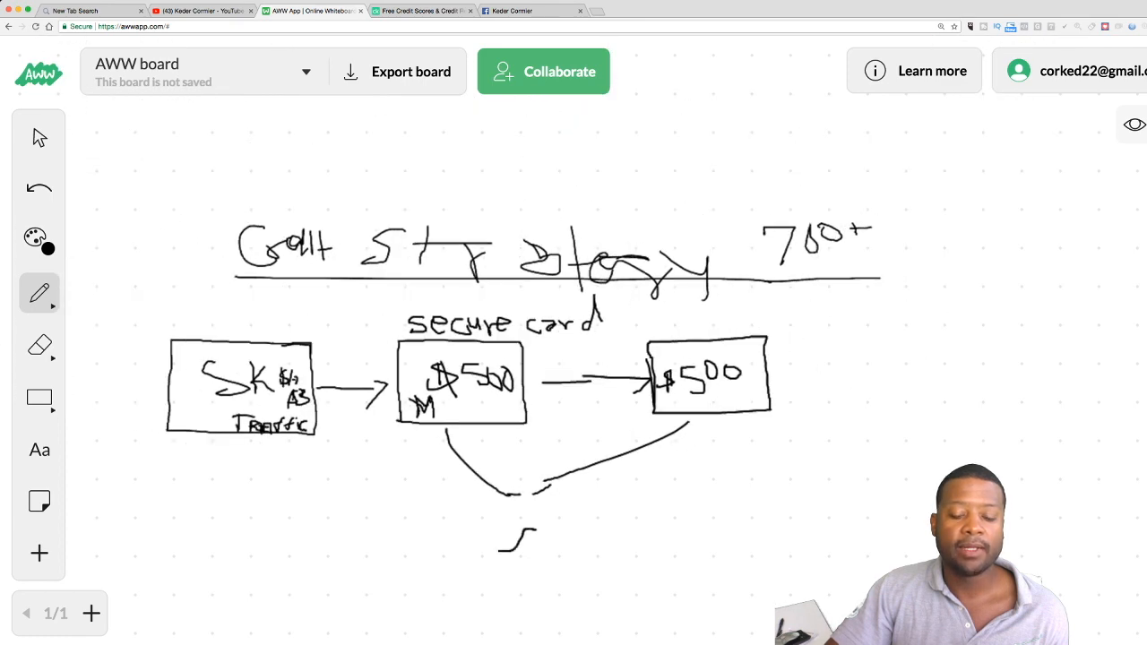
{"action": "left_click_drag", "start_coordinate": [502, 546], "coordinate": [556, 524]}
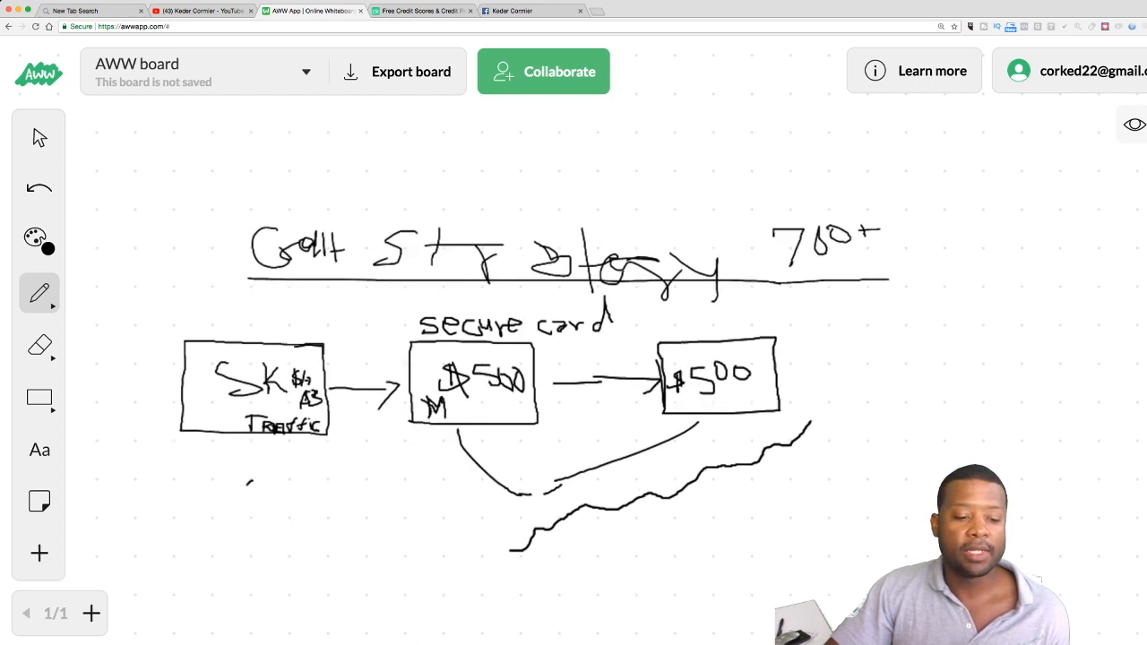
{"action": "left_click_drag", "start_coordinate": [251, 484], "coordinate": [305, 551]}
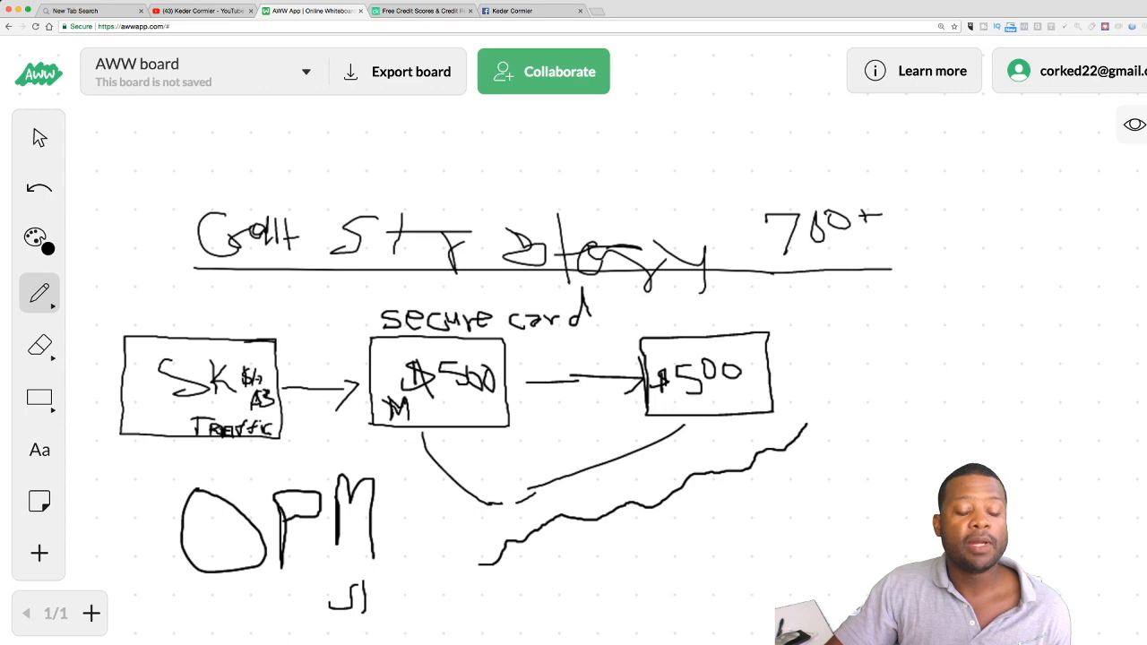
Handwrite a small figure resembling 'J1-7-43' beneath the large OPM on the board.
{"action": "left_click_drag", "start_coordinate": [367, 593], "coordinate": [387, 593]}
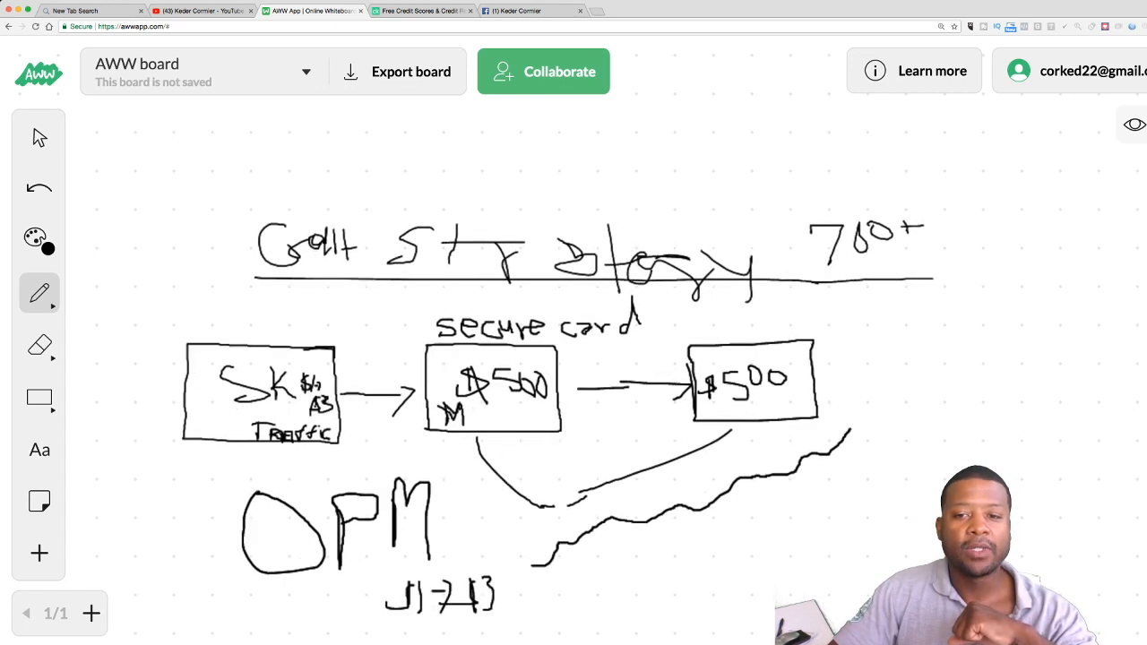
Switch to Credit Karma and browse the recommended secured card offers, including Citi Secured Mastercard.
{"action": "left_click", "coordinate": [421, 11]}
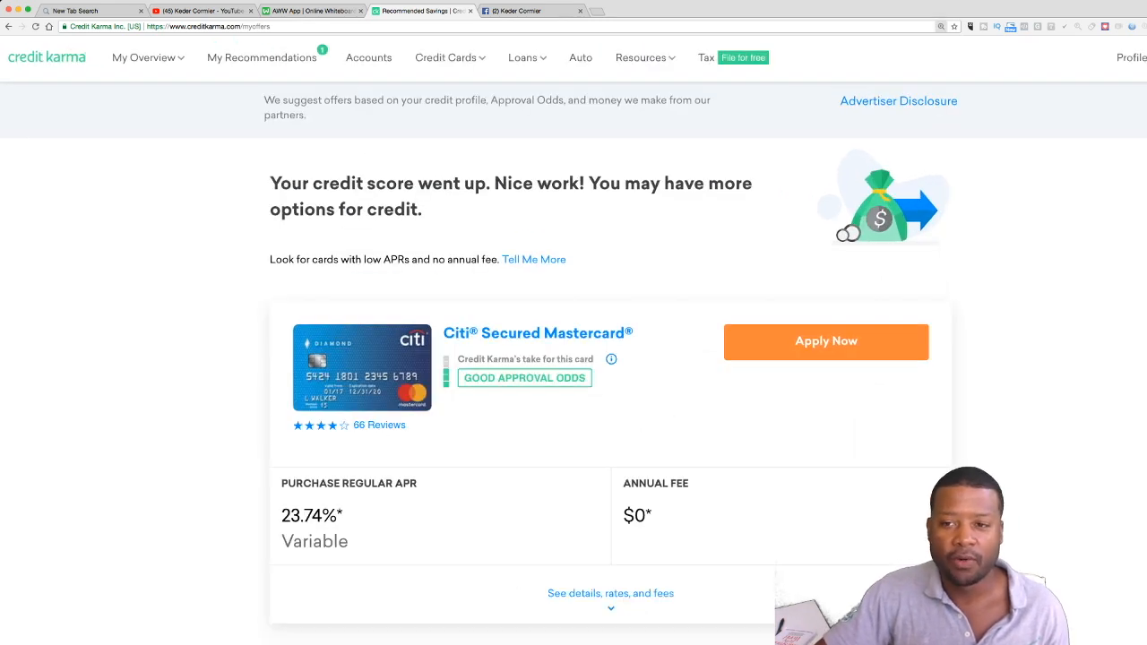
{"action": "scroll", "scroll_direction": "down", "scroll_amount": 3}
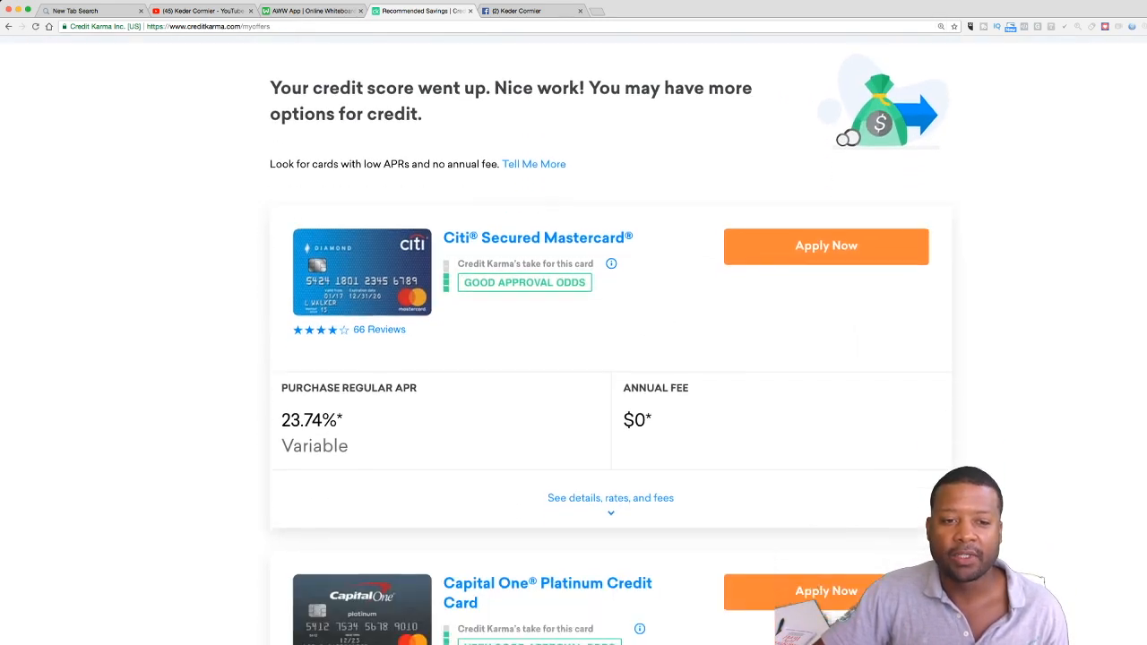
{"action": "scroll", "scroll_direction": "down", "scroll_amount": 3}
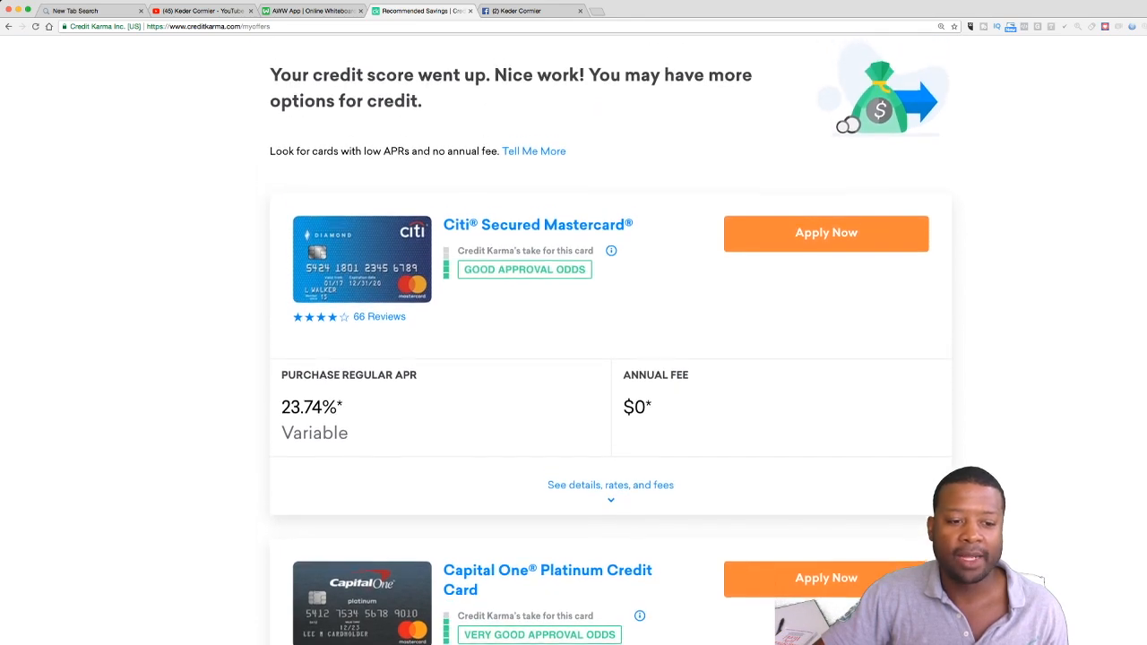
{"action": "scroll", "scroll_direction": "down", "scroll_amount": 3}
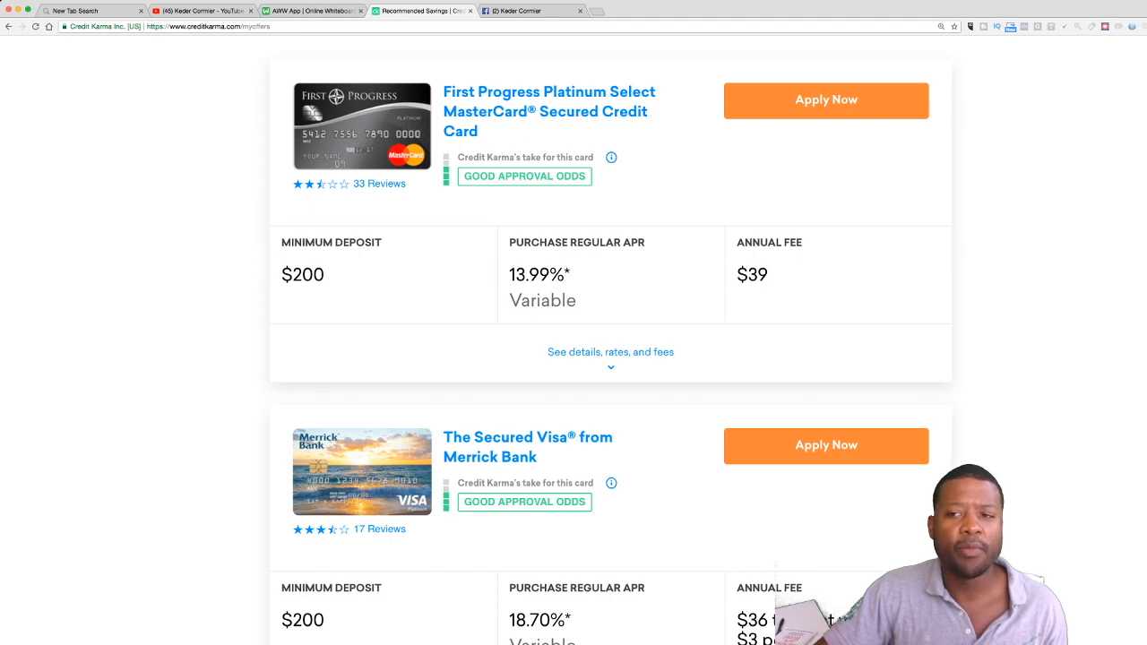
{"action": "scroll", "scroll_direction": "down", "scroll_amount": 3}
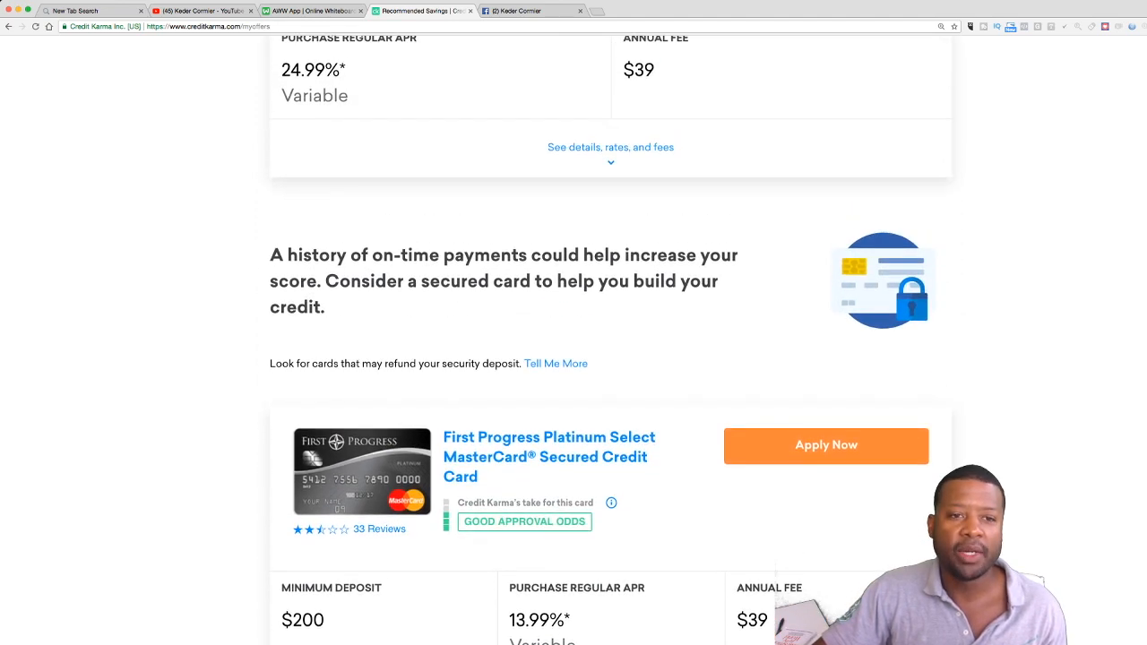
{"action": "scroll", "scroll_direction": "down", "scroll_amount": 3}
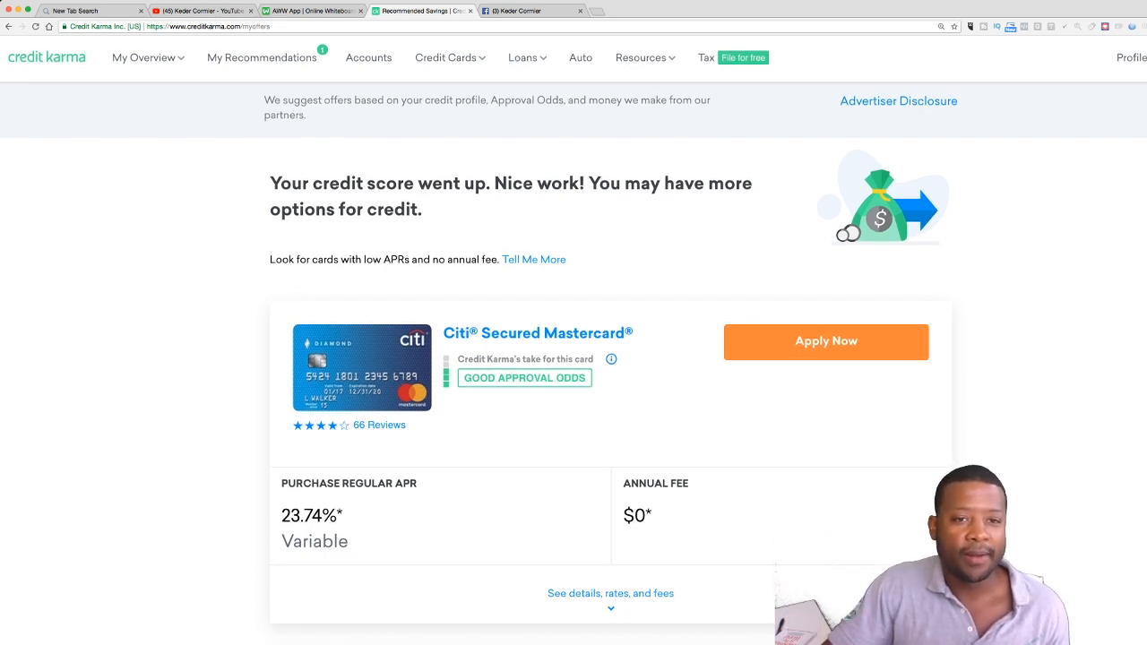
Show Best Credit Cards From Our Partners, led by Capital One QuicksilverOne, and skim the list.
{"action": "left_click", "coordinate": [446, 57]}
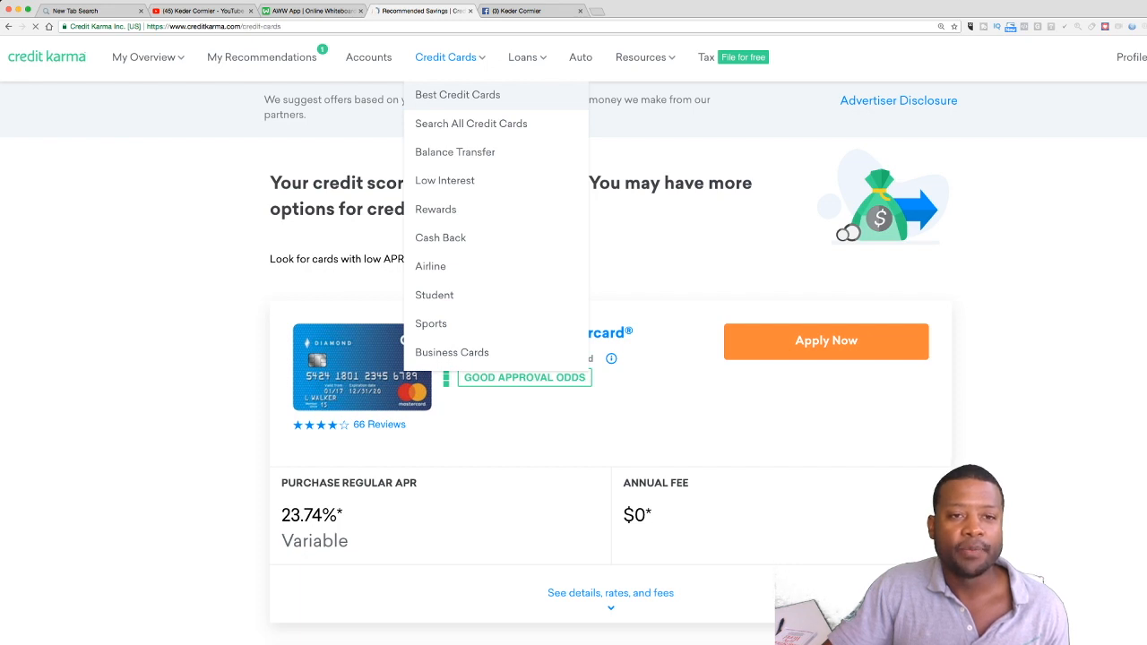
{"action": "left_click", "coordinate": [457, 94]}
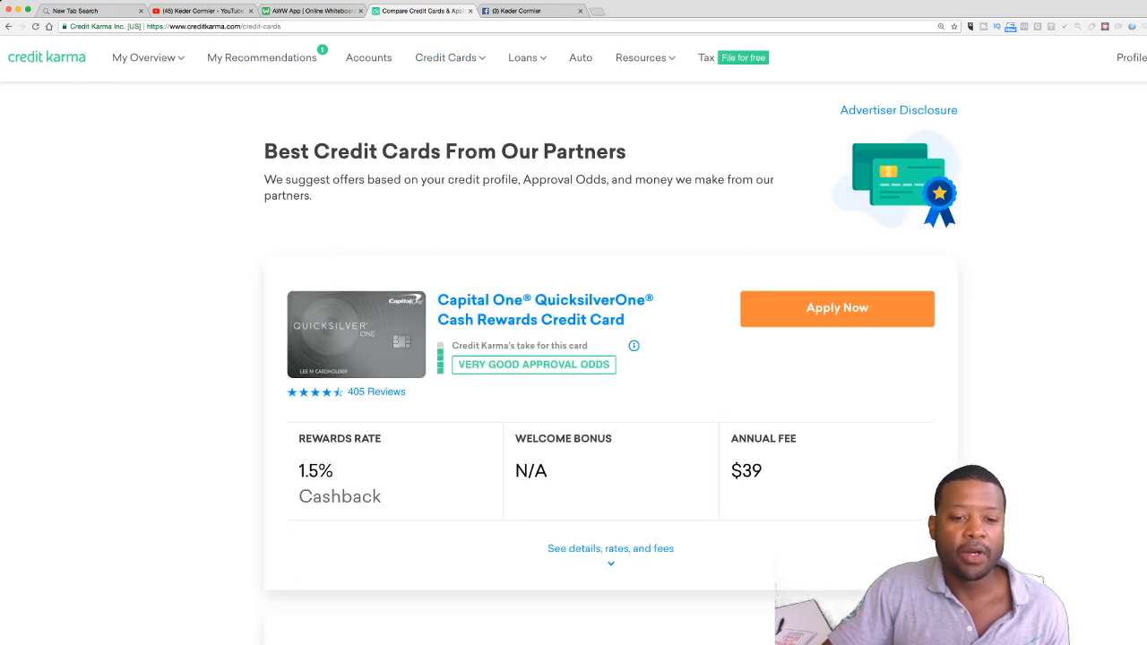
{"action": "scroll", "scroll_direction": "down", "scroll_amount": 3}
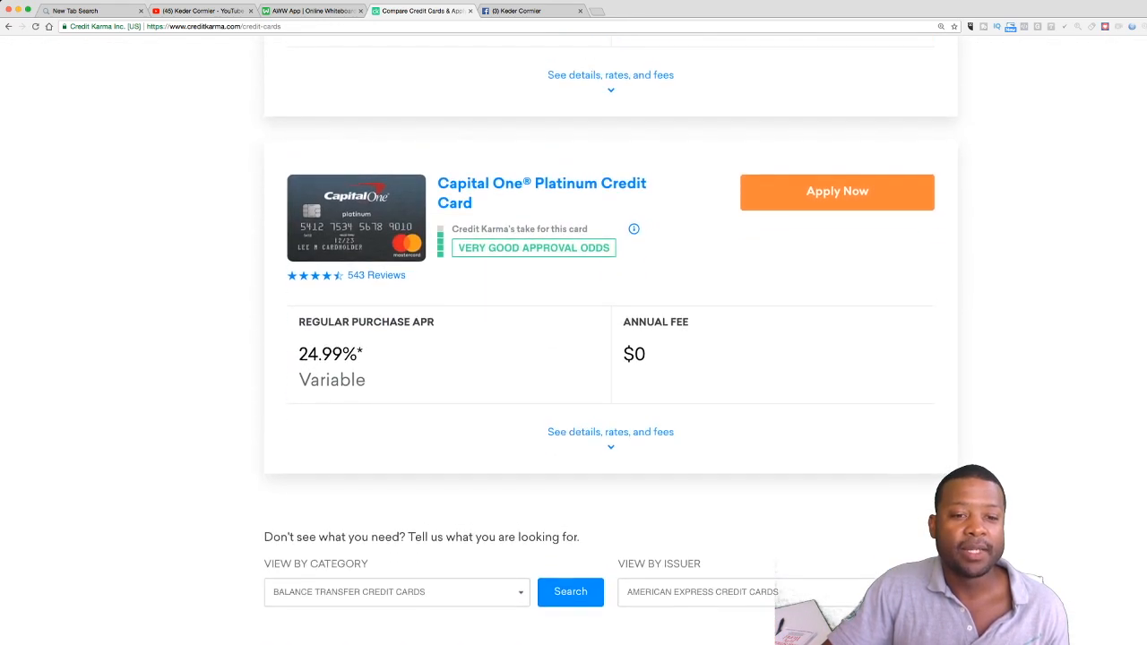
{"action": "scroll", "scroll_direction": "up", "scroll_amount": 3}
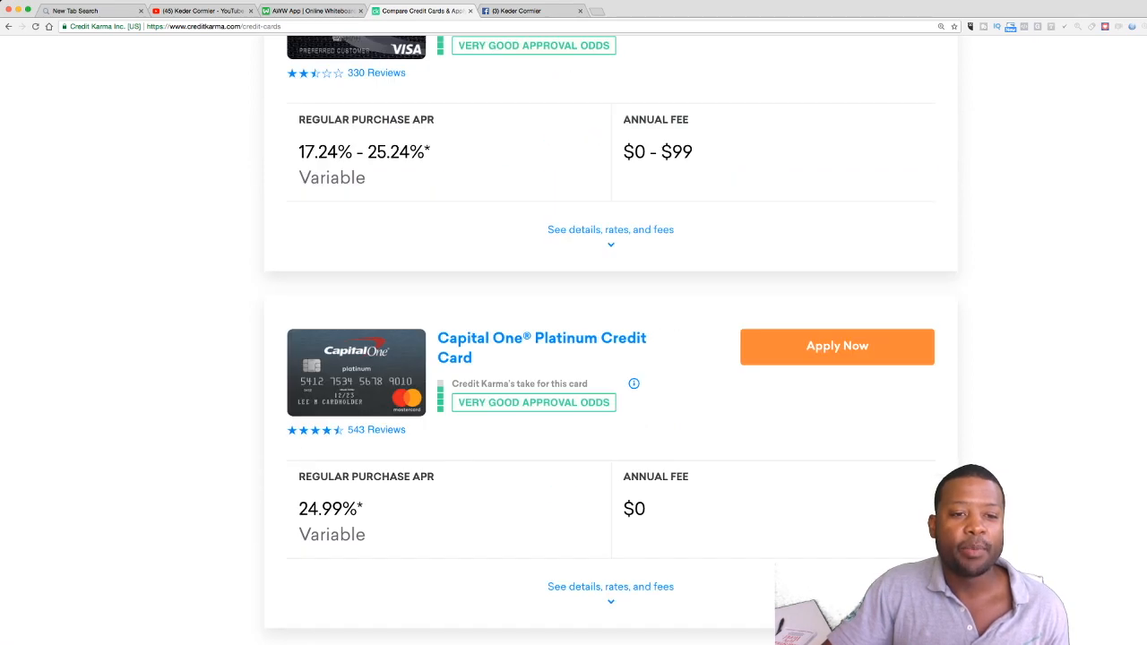
{"action": "left_click", "coordinate": [445, 57]}
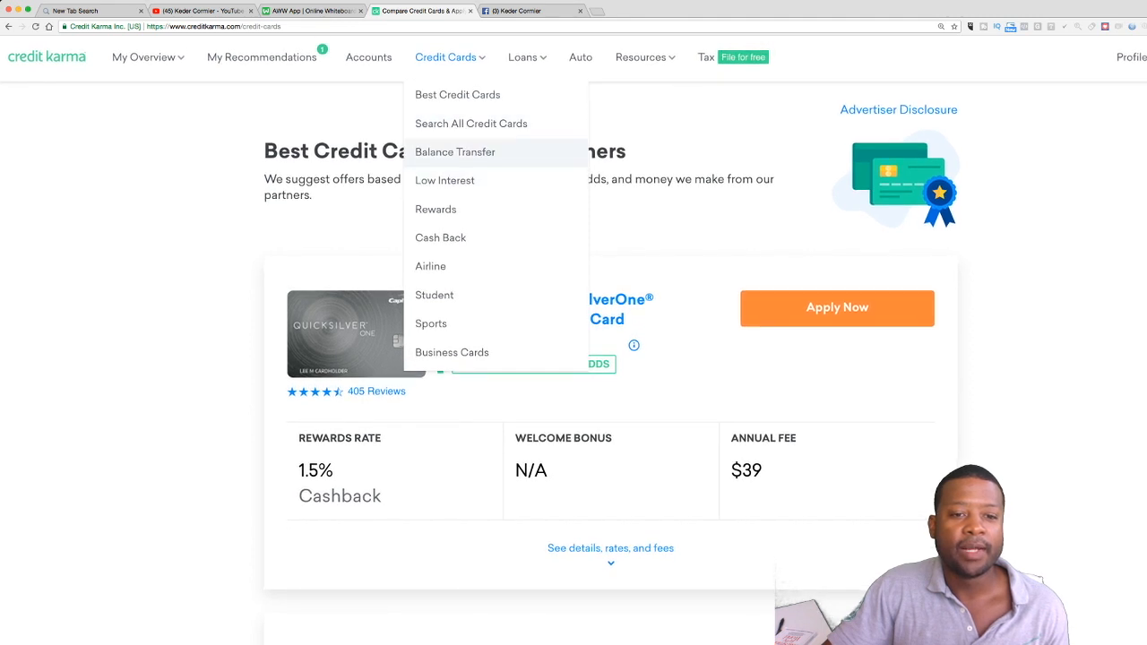
{"action": "mouse_move", "coordinate": [445, 179]}
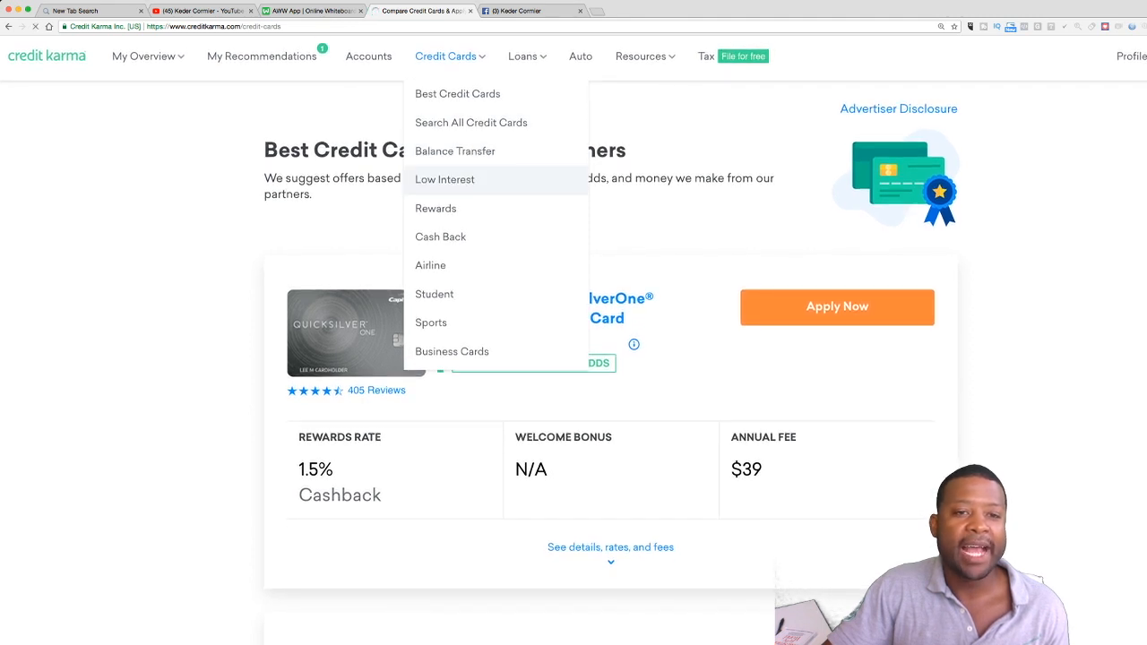
View Low Interest cards led by First Progress Platinum Prestige, then return to the AWW whiteboard.
{"action": "left_click", "coordinate": [444, 179]}
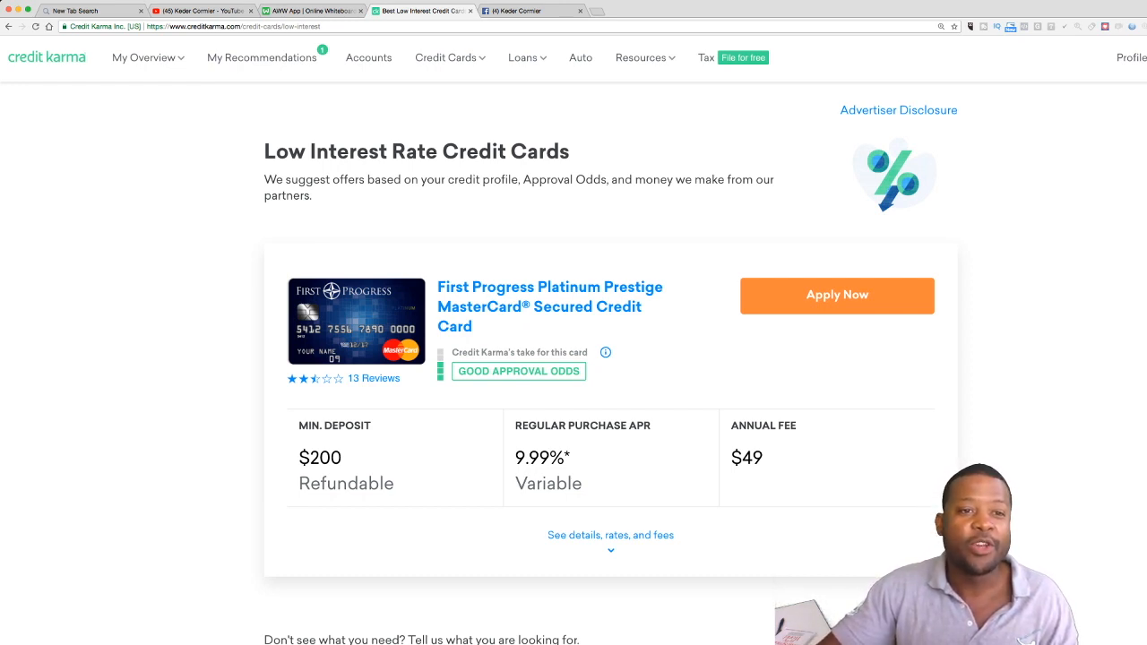
{"action": "left_click", "coordinate": [312, 10]}
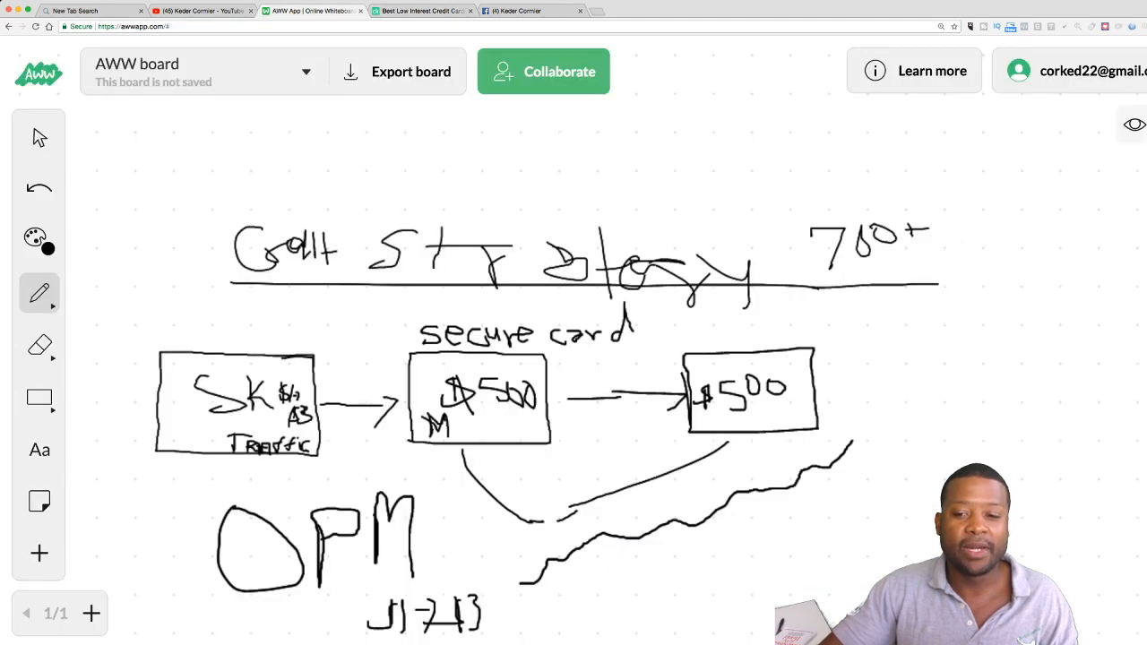